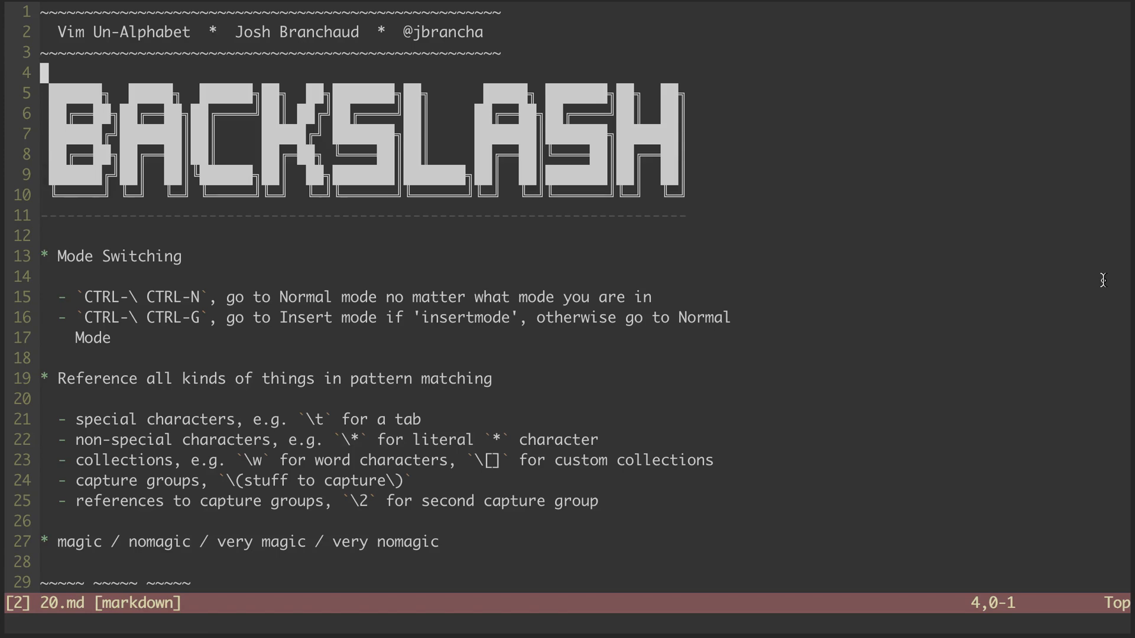
Insert the "Episode 20" line above the BACKSLASH banner, then start a :set command.
text(Episode 20)
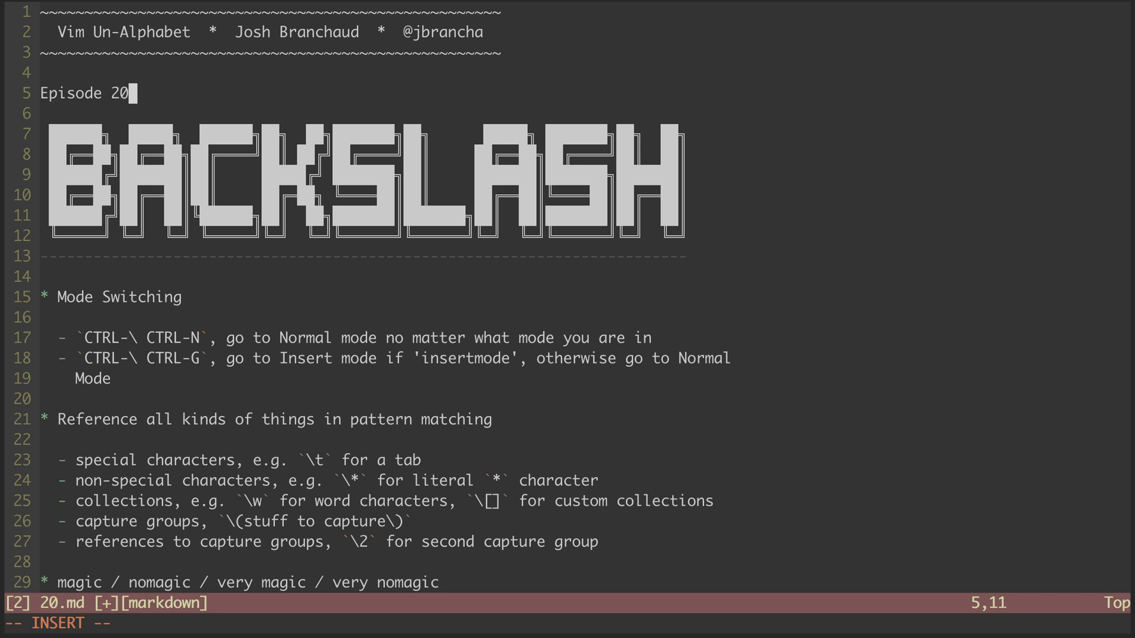
key(Escape)
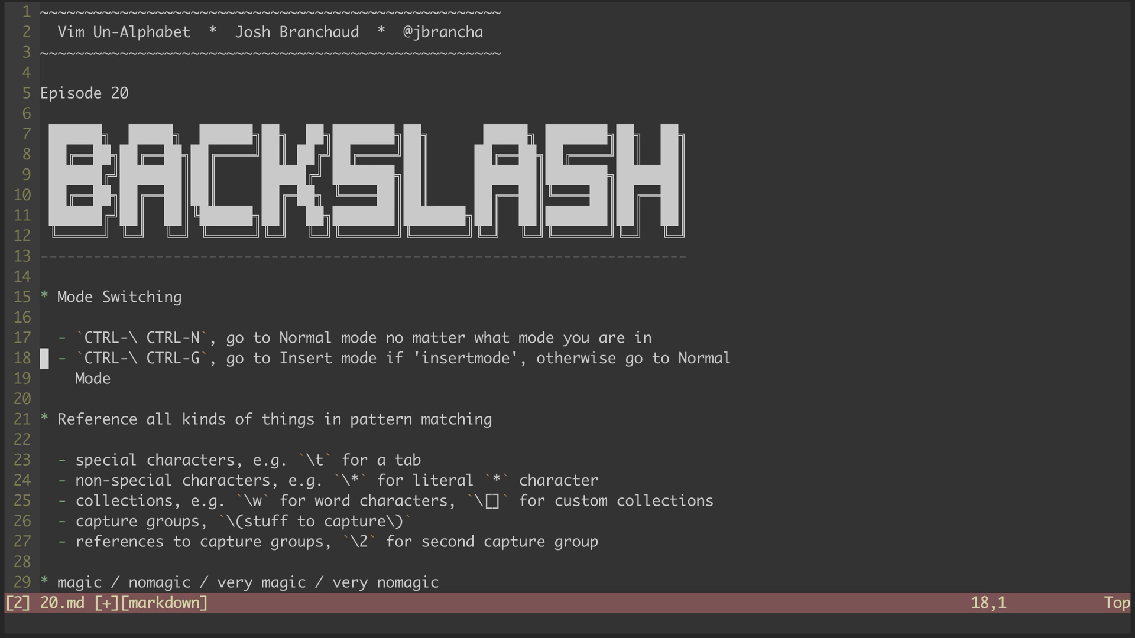
text(:set)
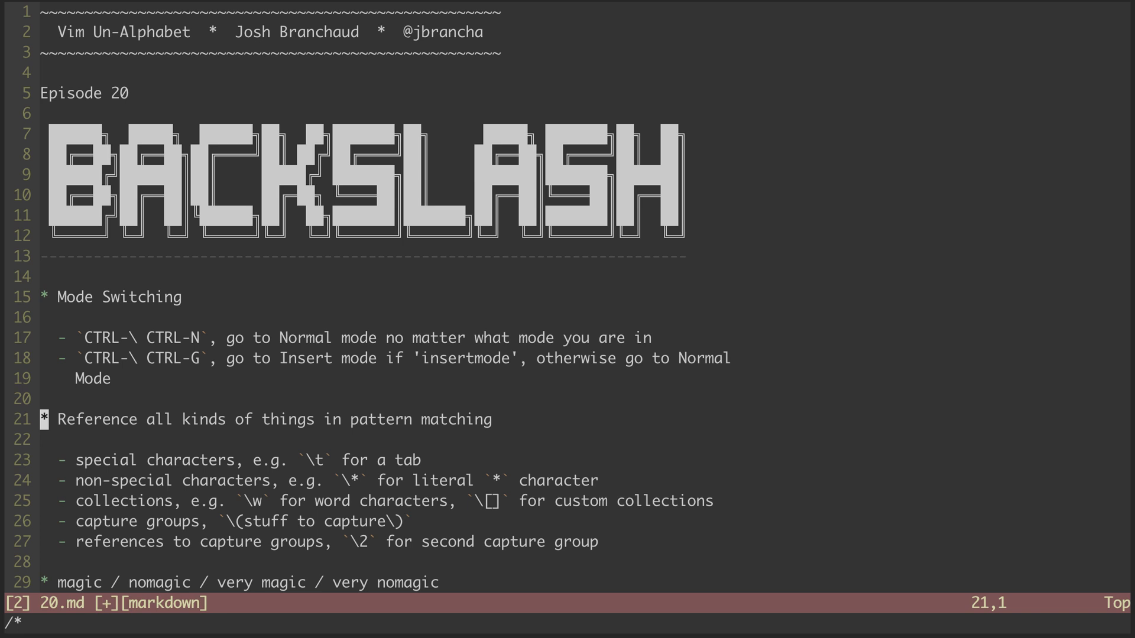
key(j)
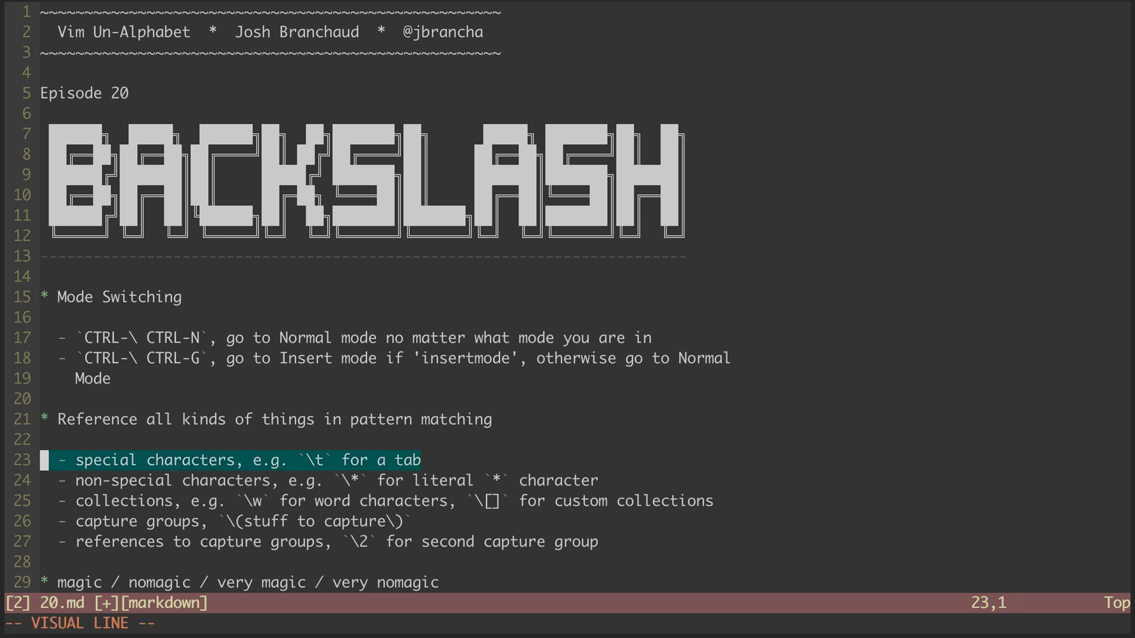
key(Escape)
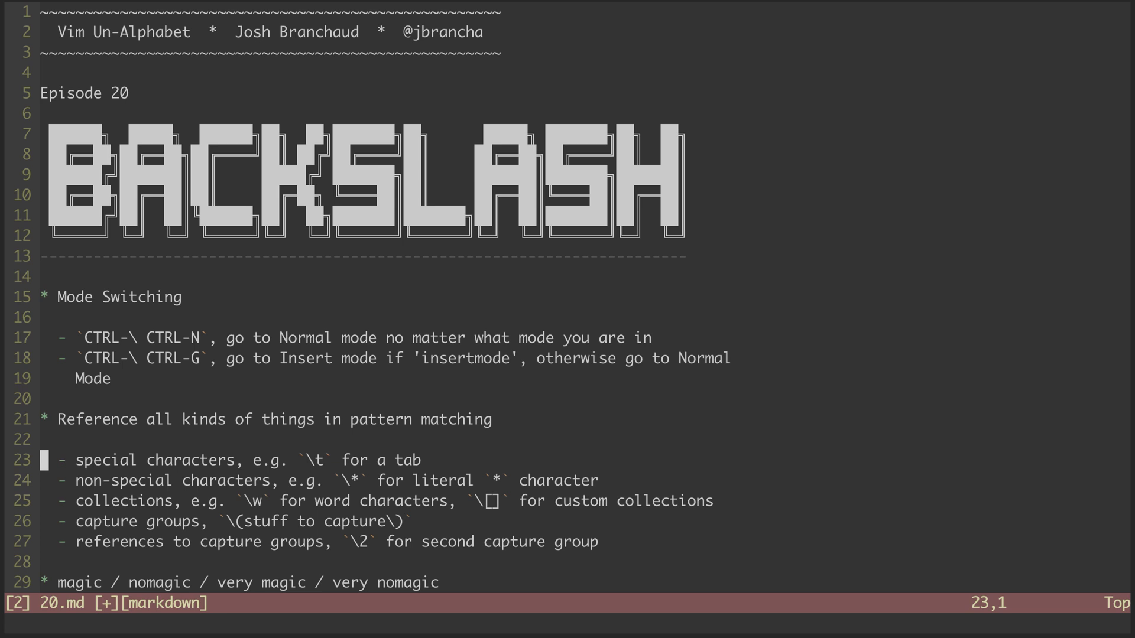
key(j)
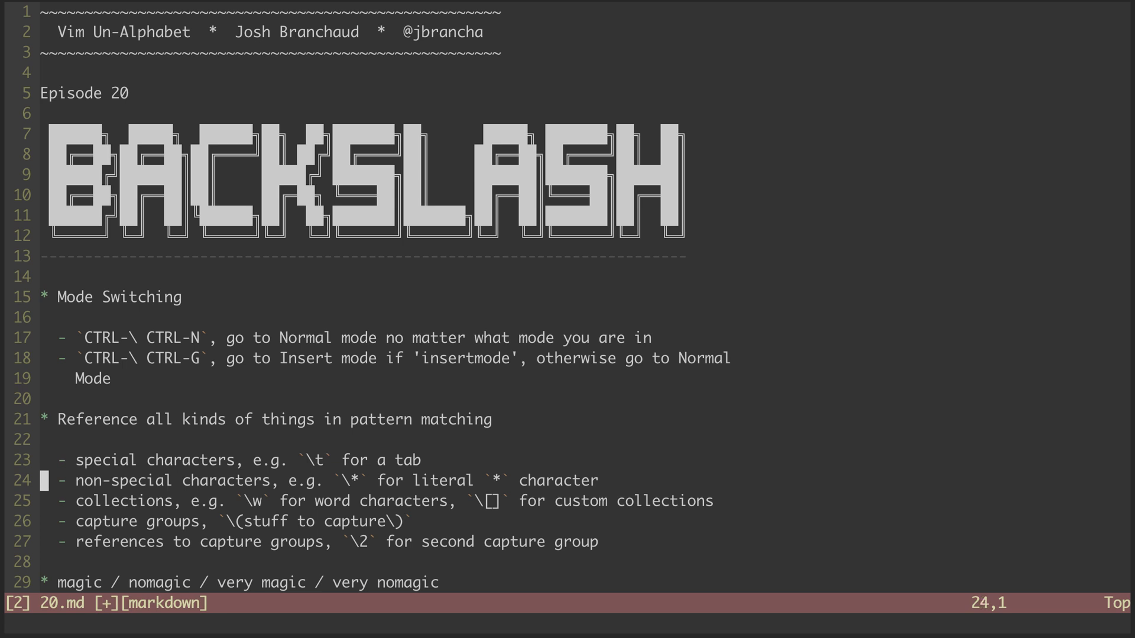
key(V)
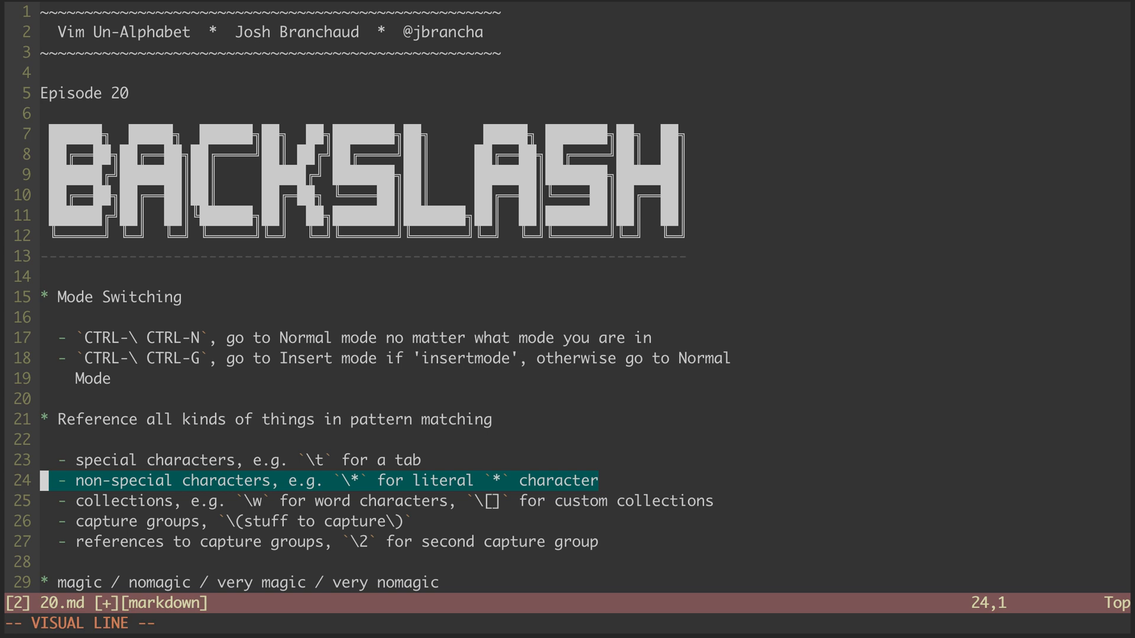
key(Escape)
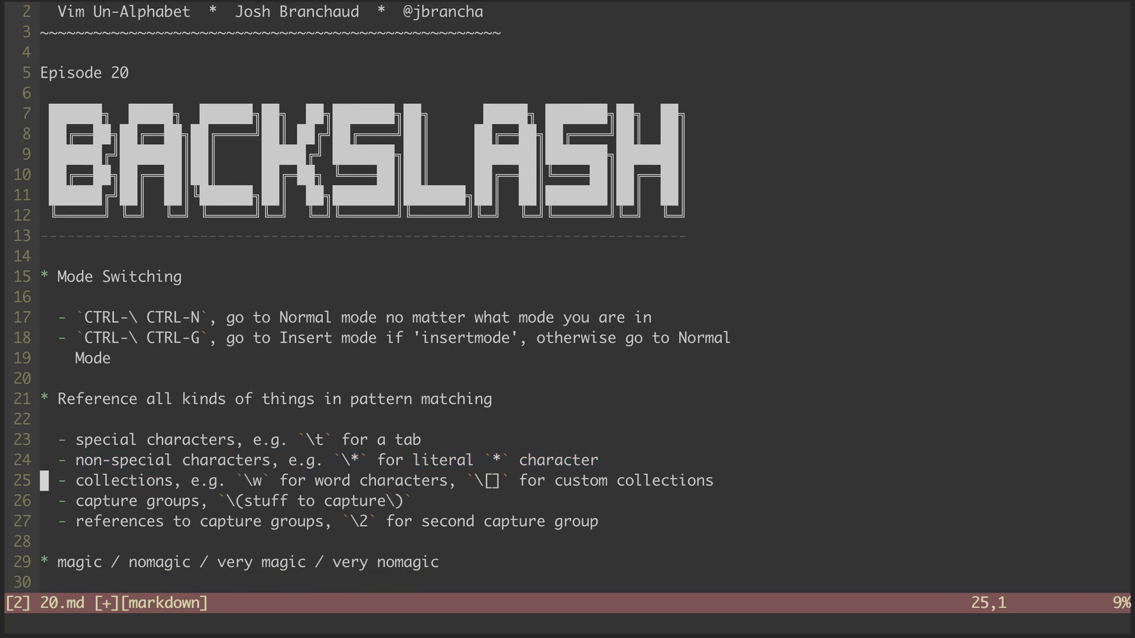
key(V)
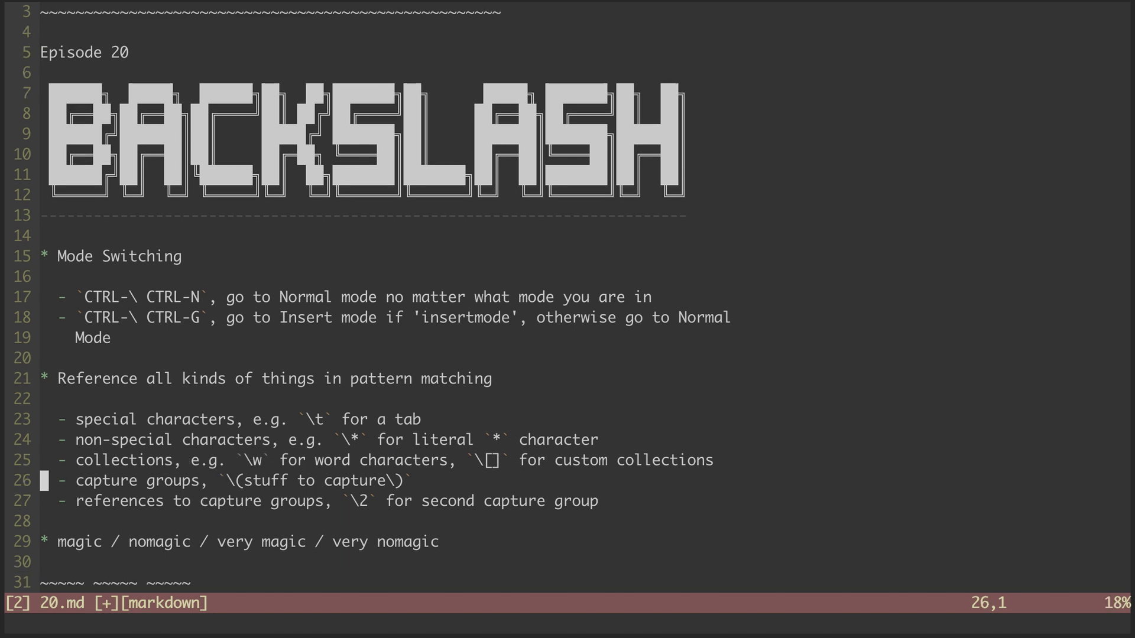
key(V)
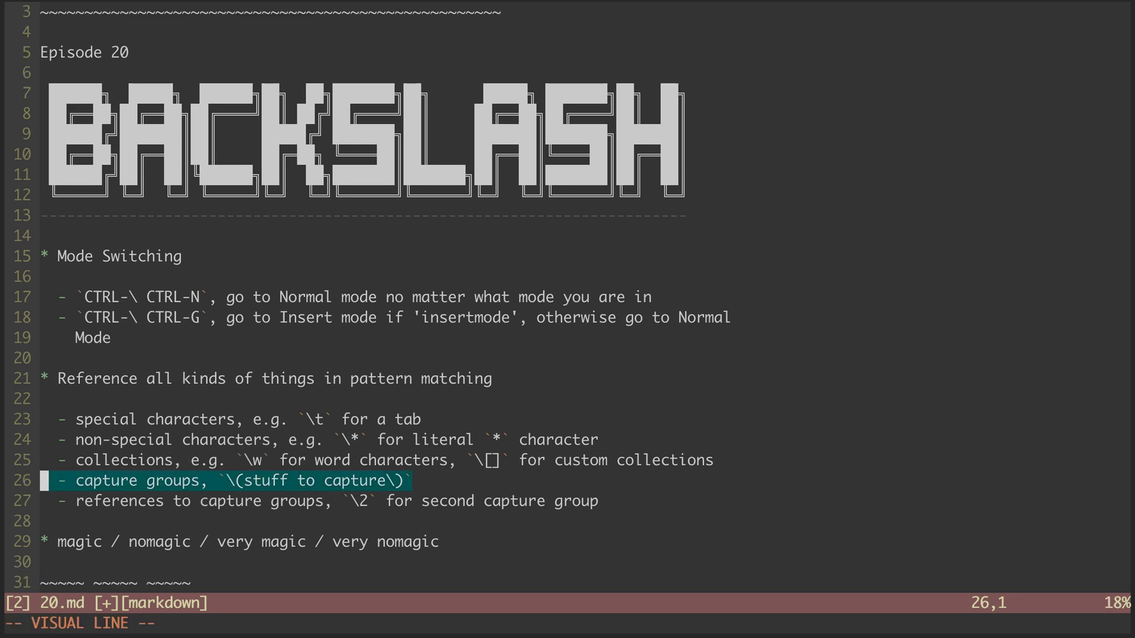
key(Escape)
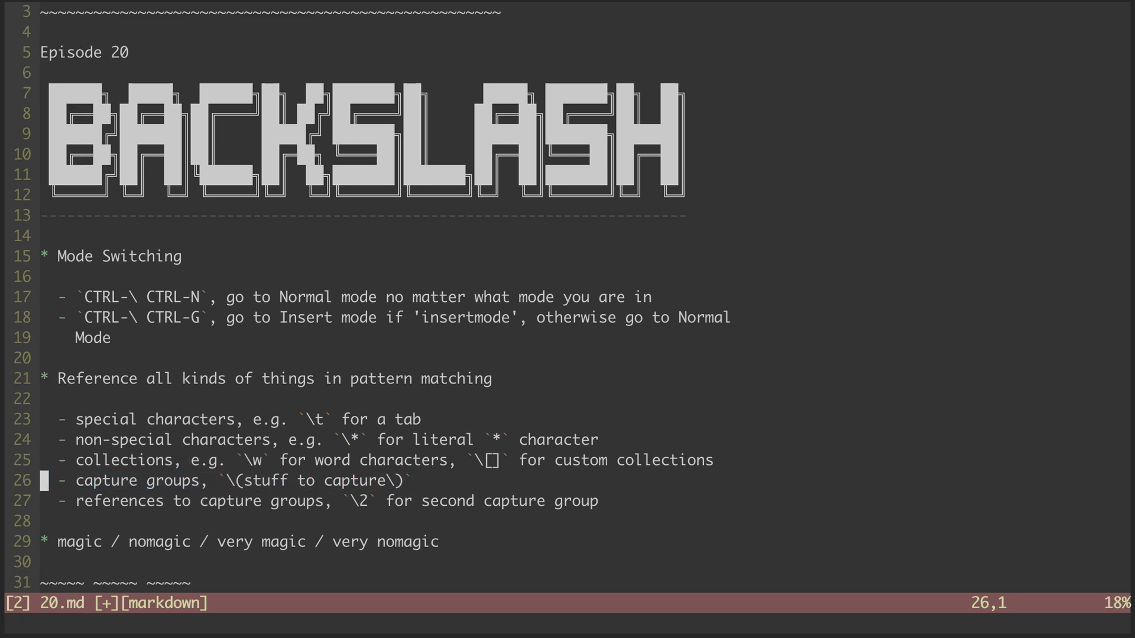
key(j)
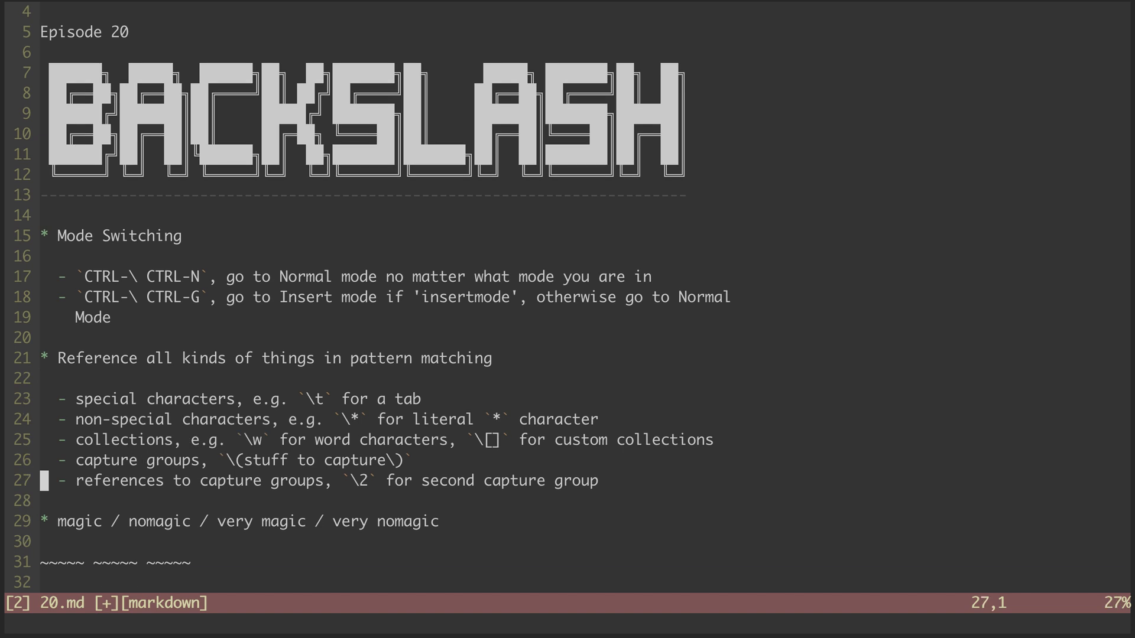
key(V)
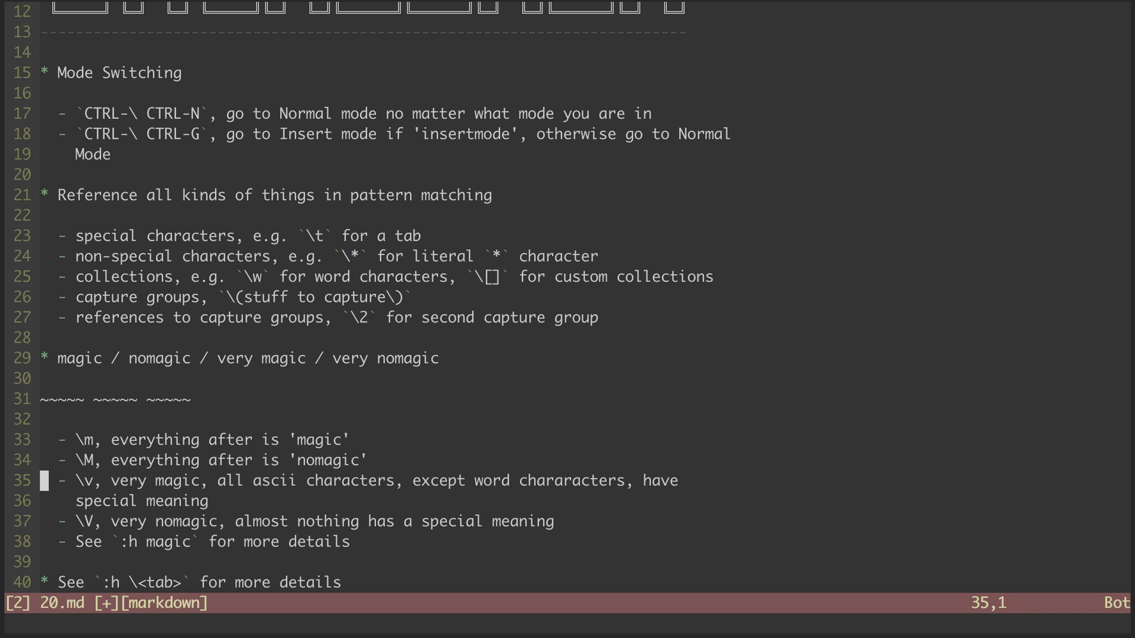
key(j)
text(/\~\{5} \~)
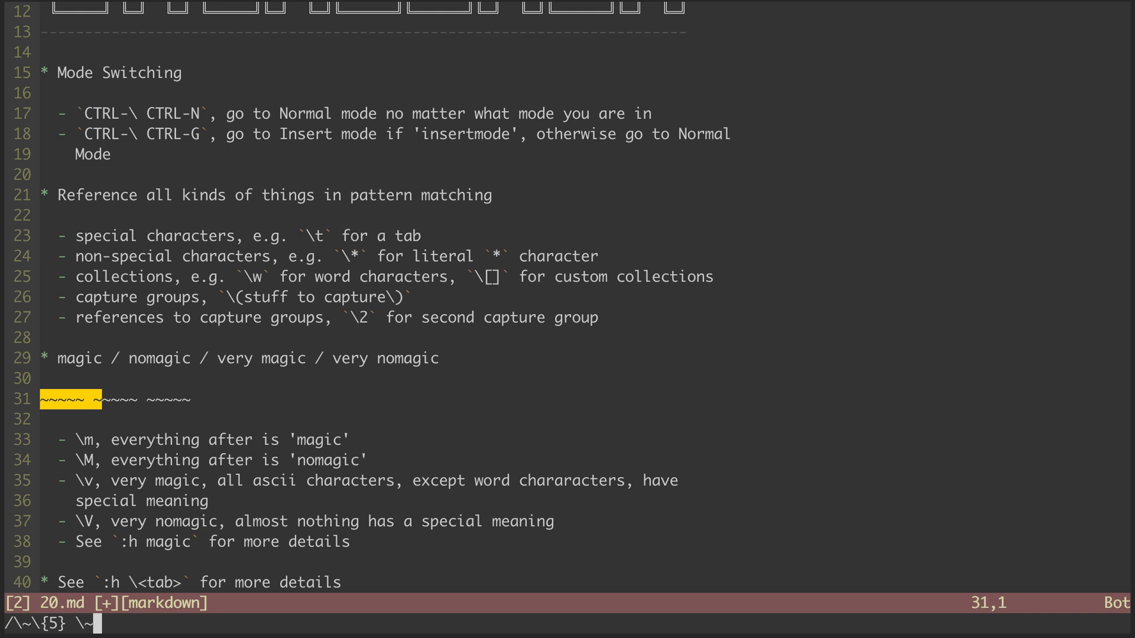
Extend the search to /\~\{5} \~* so the highlight spans the first two tilde runs.
text(*)
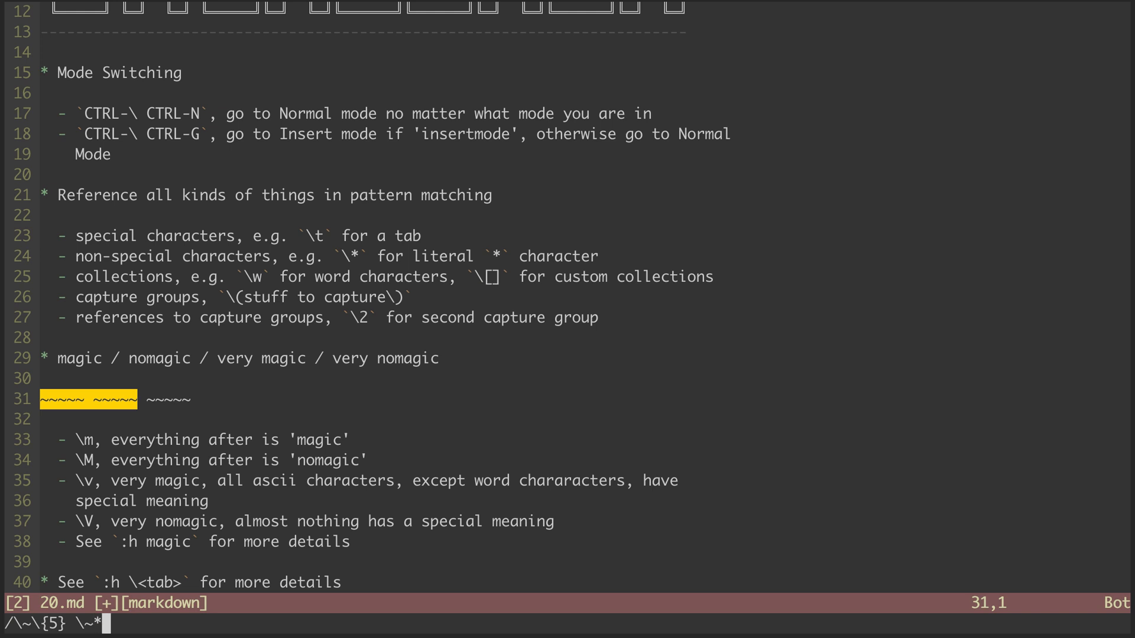